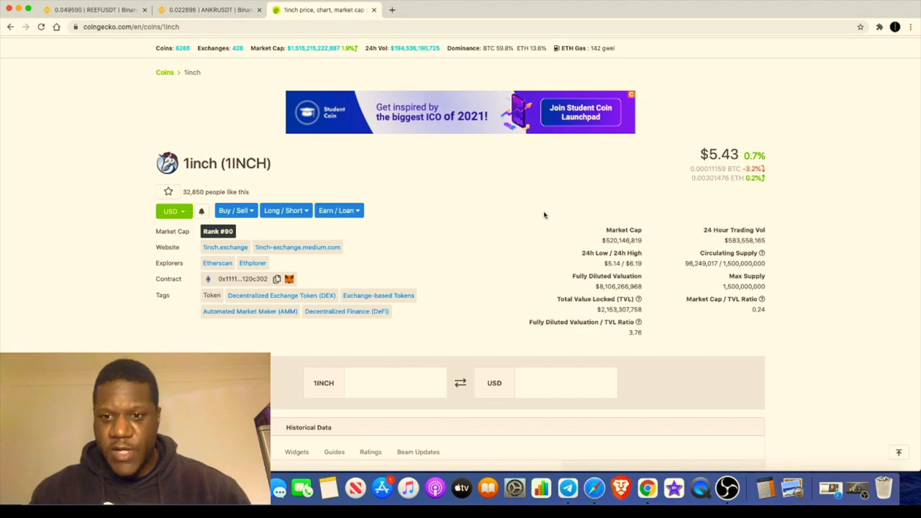
- Switch the 1inch (1INCH) price chart to the 30-day range
click(460, 383)
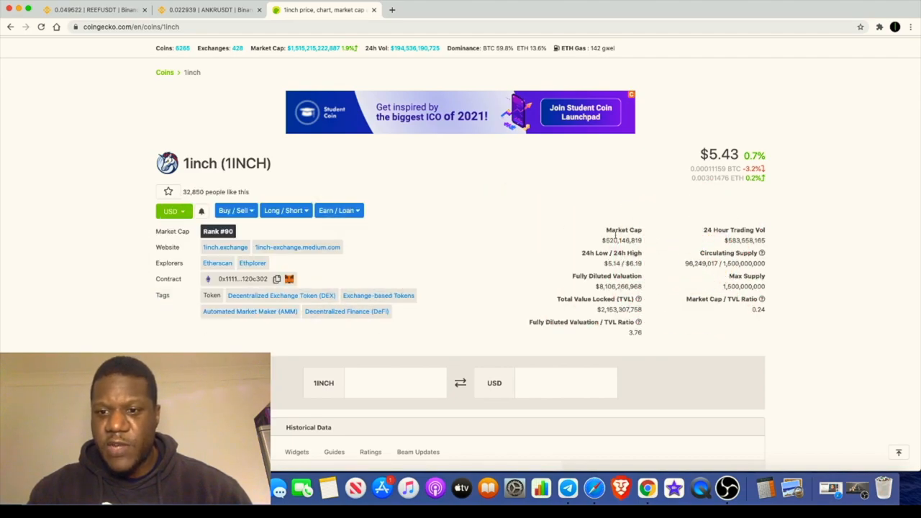
mouse_move(776, 294)
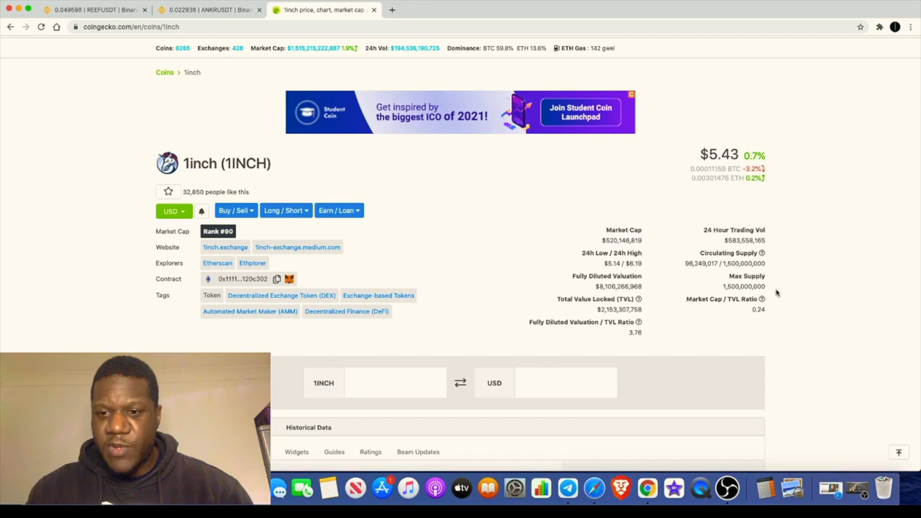
scroll(down, 3)
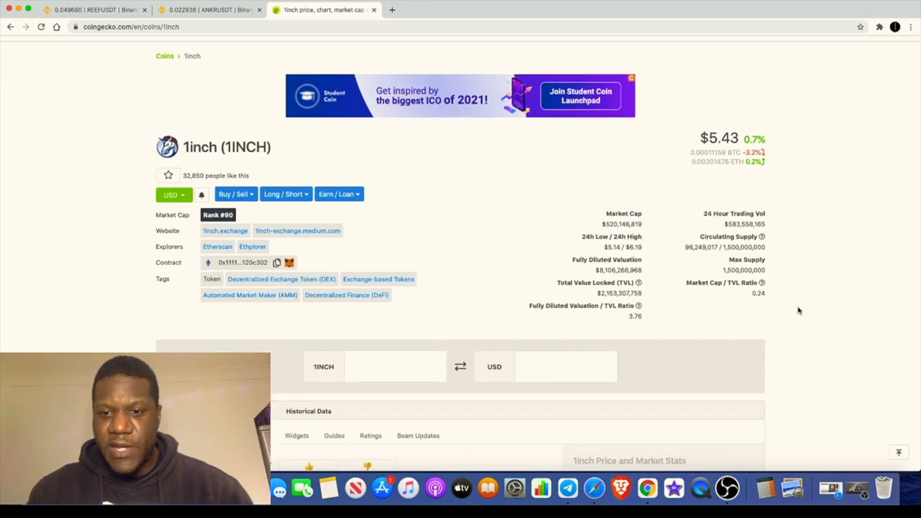
scroll(down, 3)
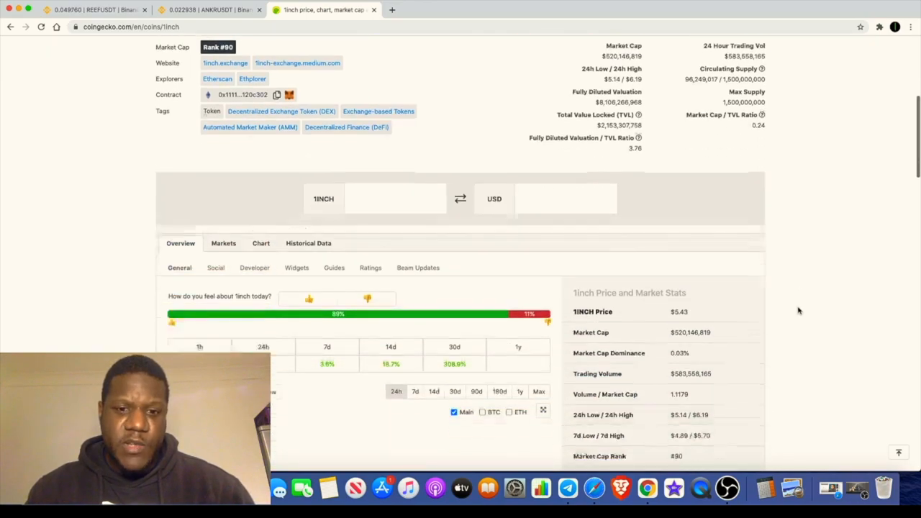
scroll(down, 3)
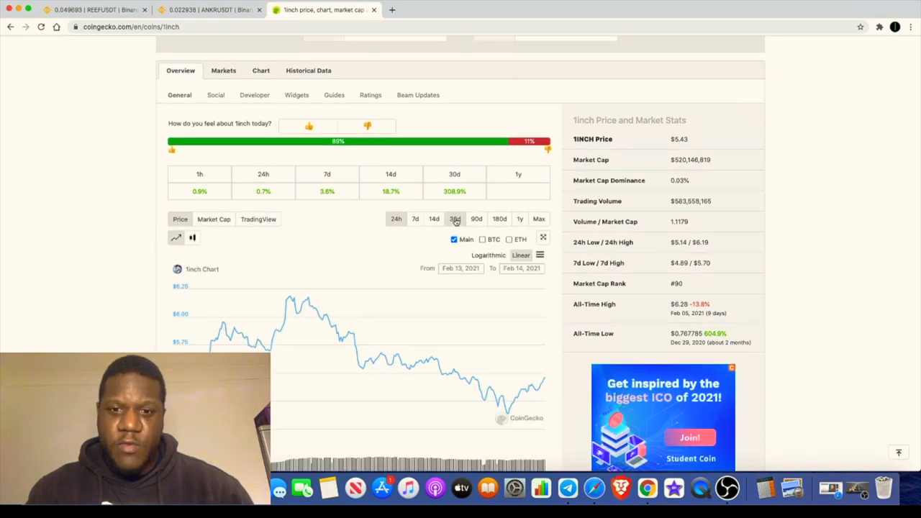
click(455, 219)
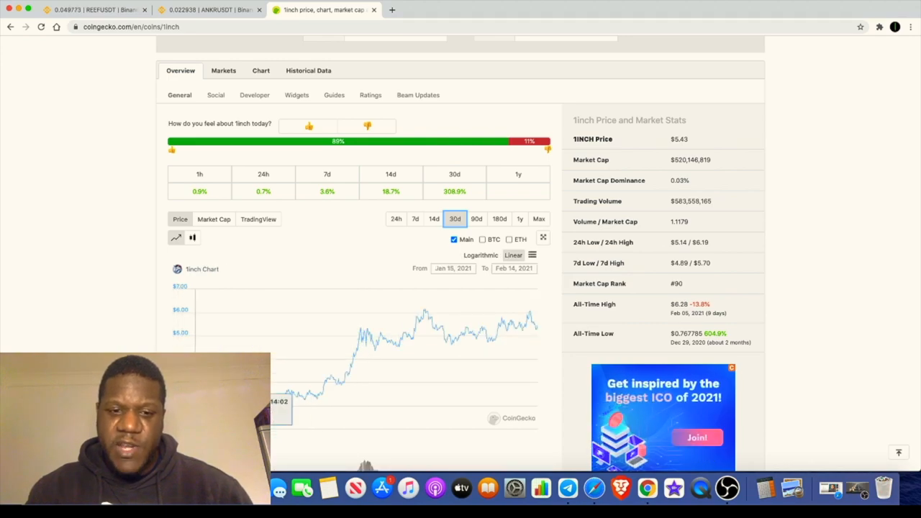
mouse_move(410, 325)
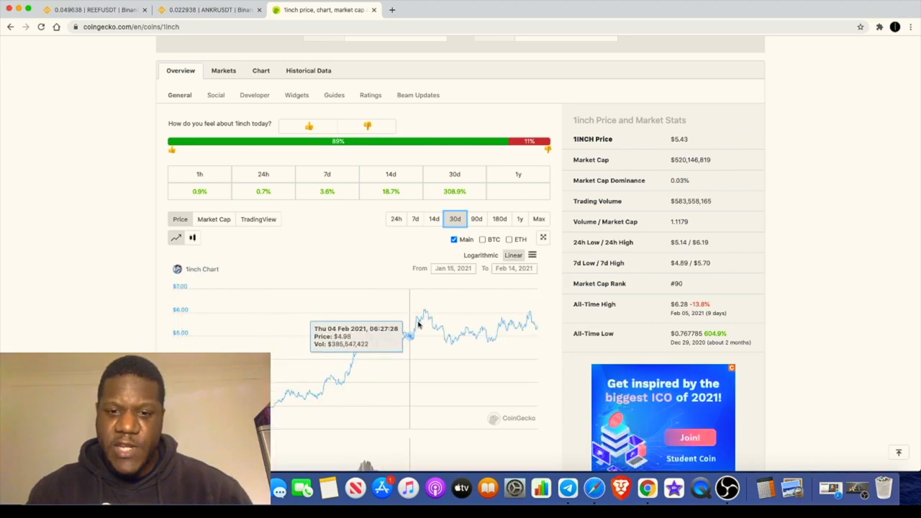
mouse_move(457, 328)
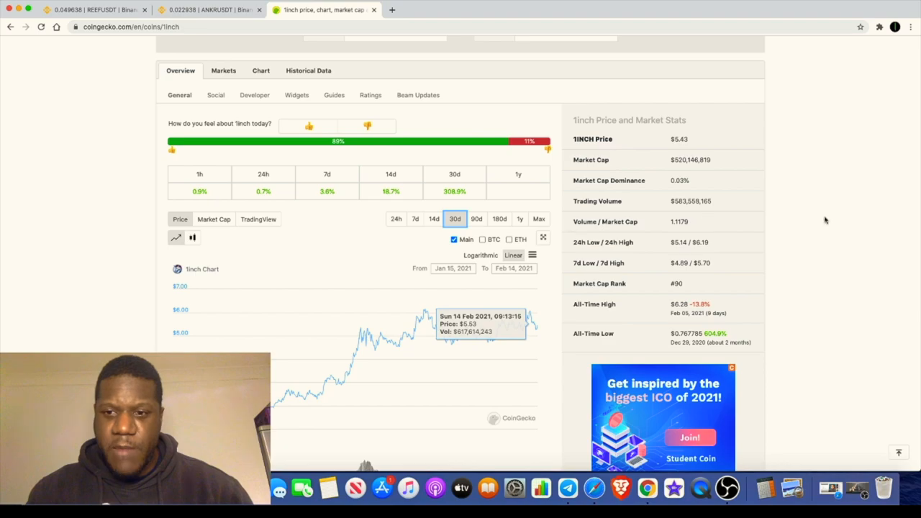
scroll(up, 3)
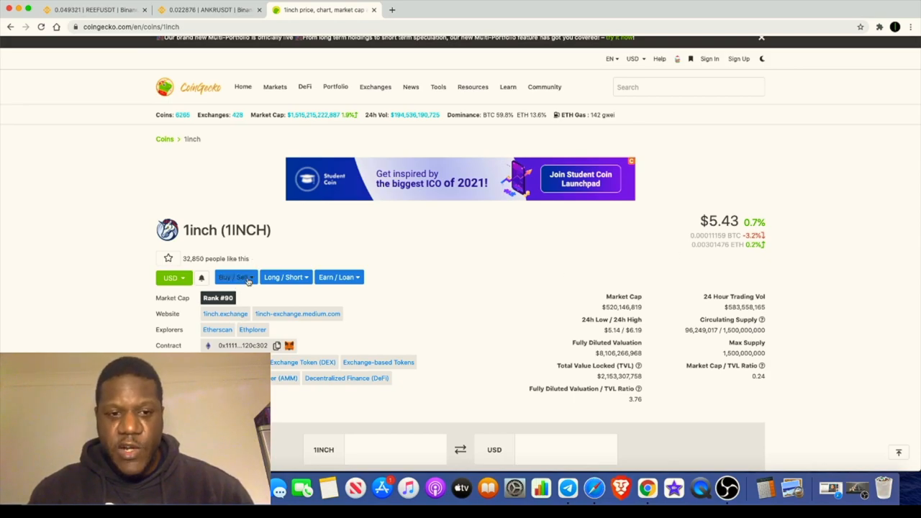
scroll(down, 3)
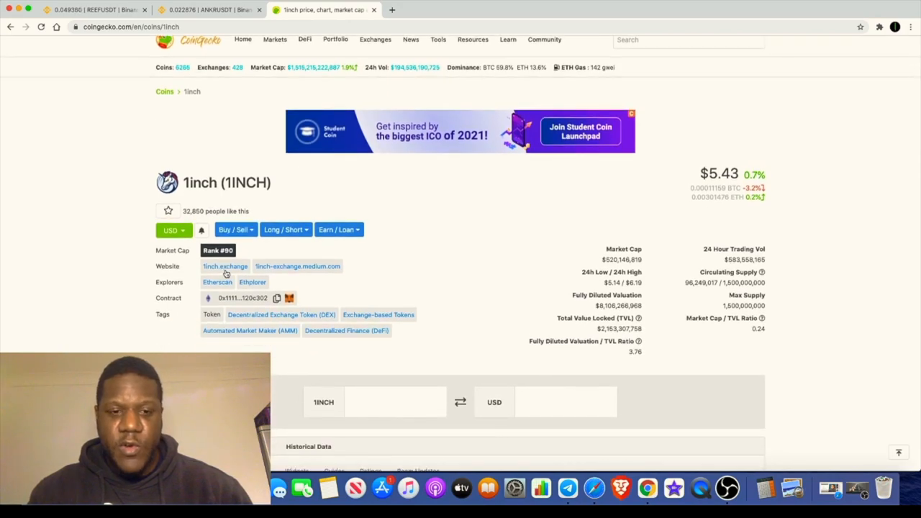
mouse_move(291, 277)
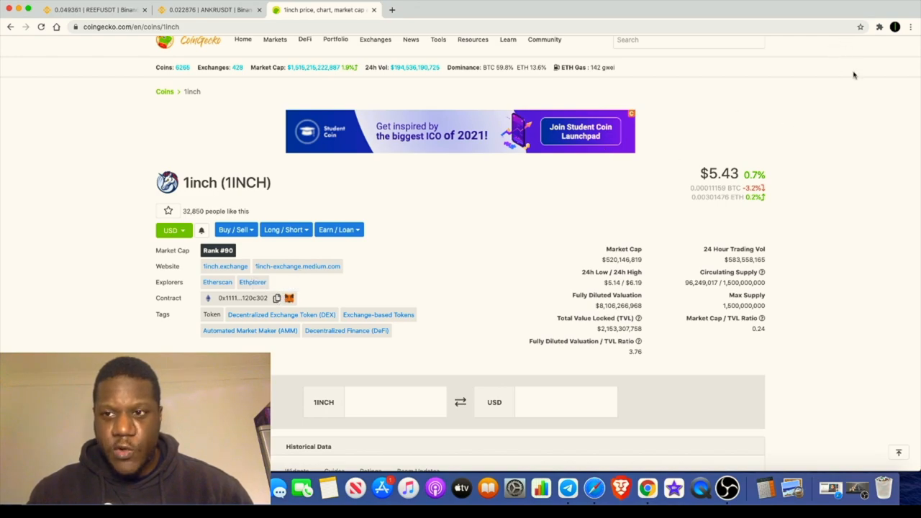
mouse_move(224, 266)
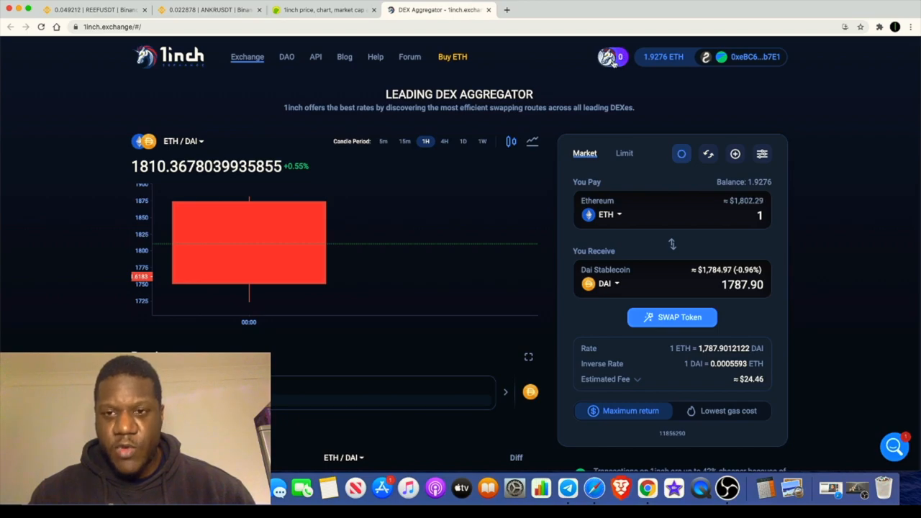
- Review 'Your 1INCH Breakdown' and the Claim 1INCH section, showing zero balance and nothing claimable
click(604, 58)
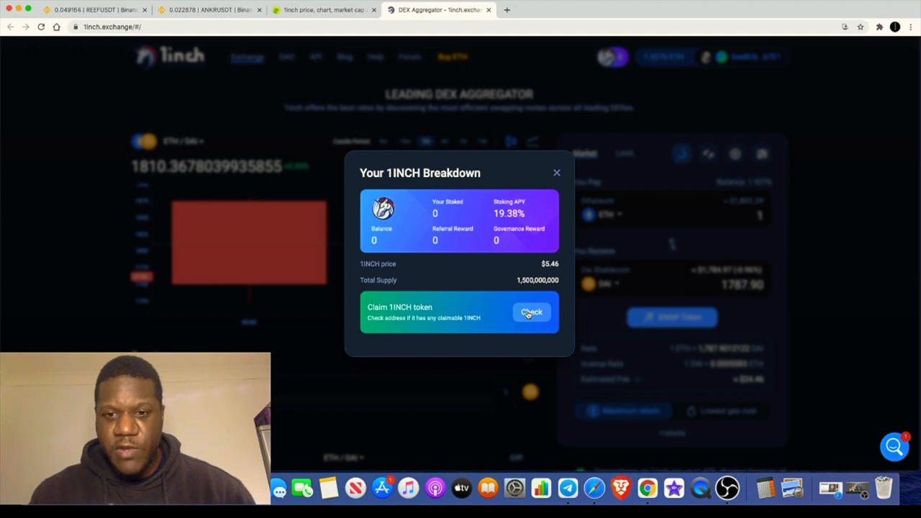
click(531, 311)
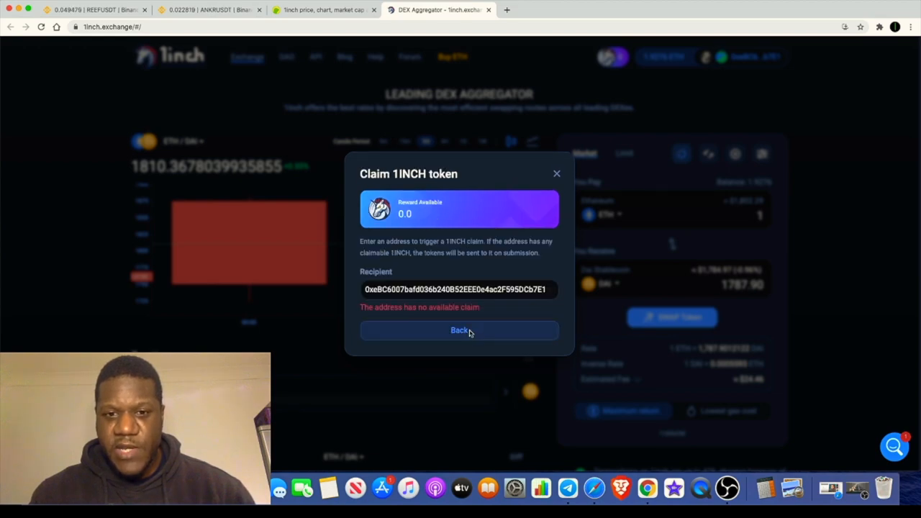
click(459, 329)
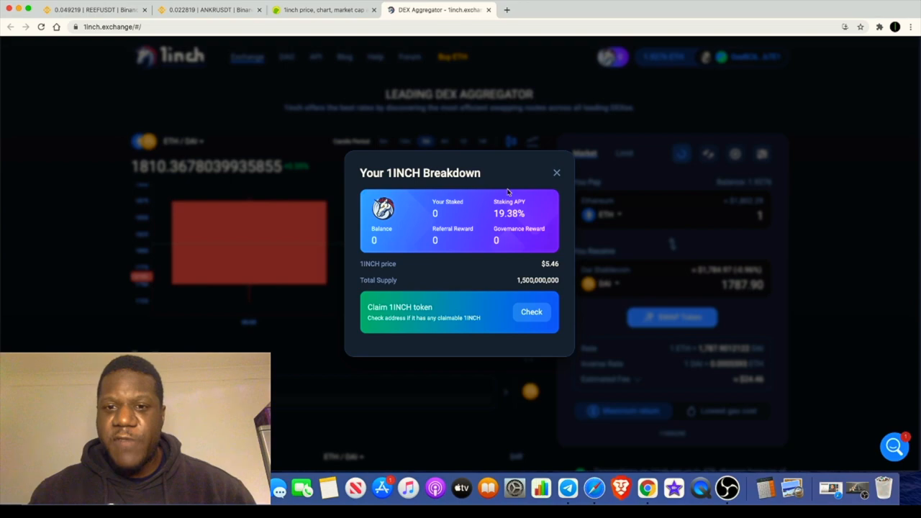
mouse_move(615, 67)
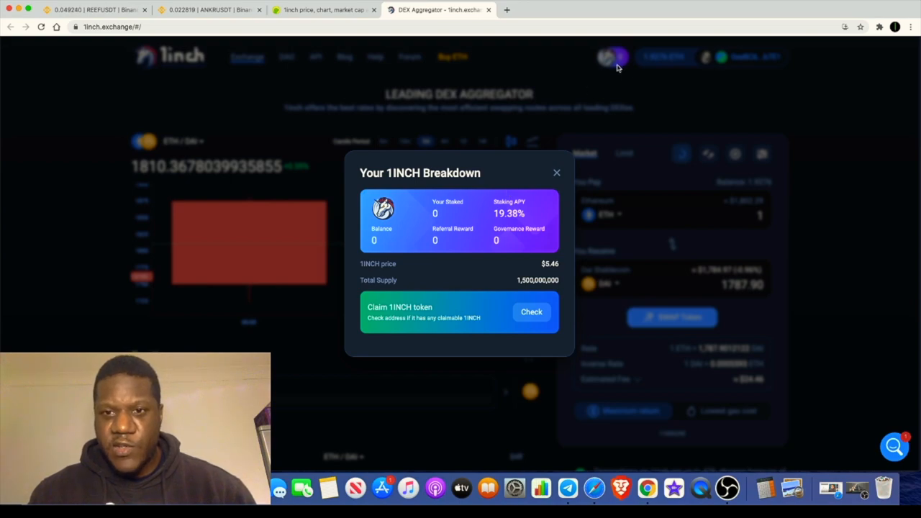
click(555, 173)
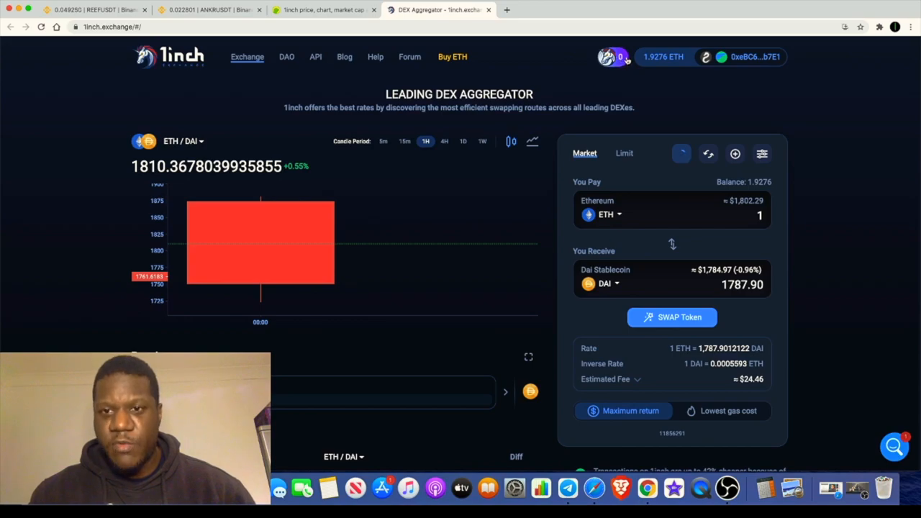
- Reopen the 1INCH breakdown from the wallet avatar for a second look, then dismiss it
click(681, 153)
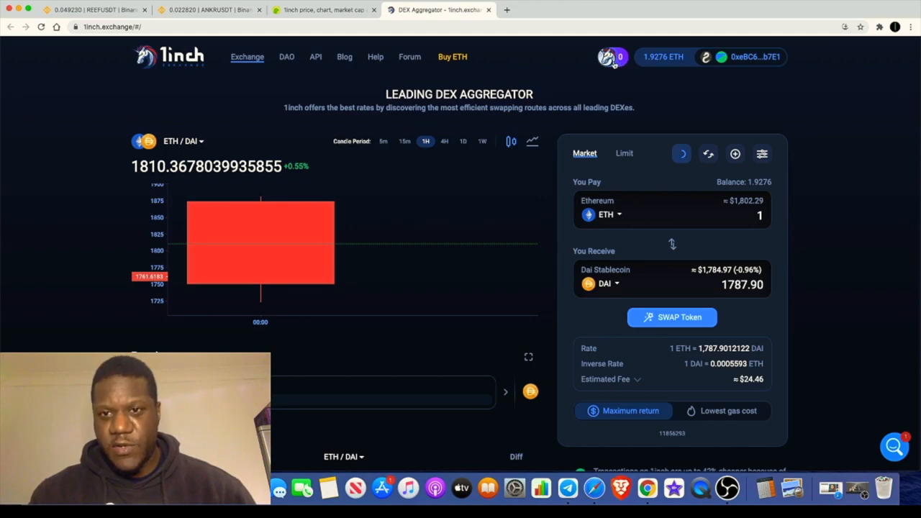
click(607, 57)
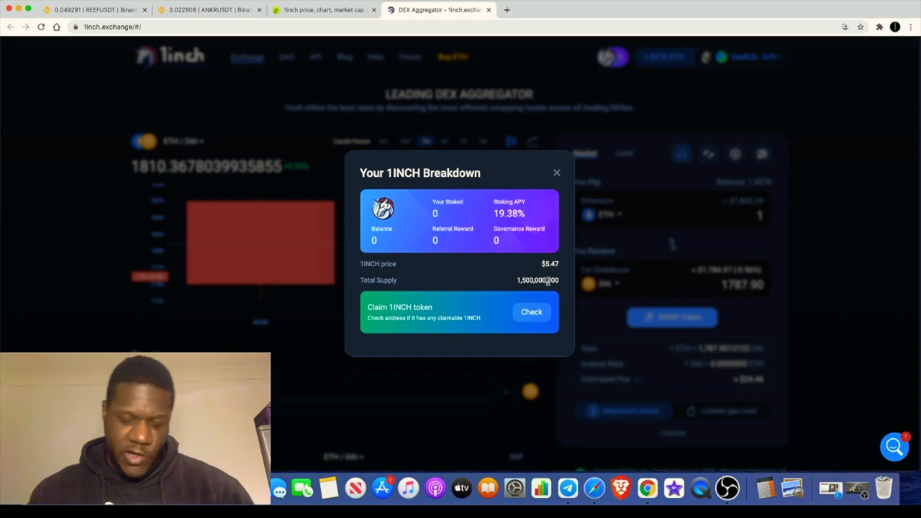
mouse_move(541, 271)
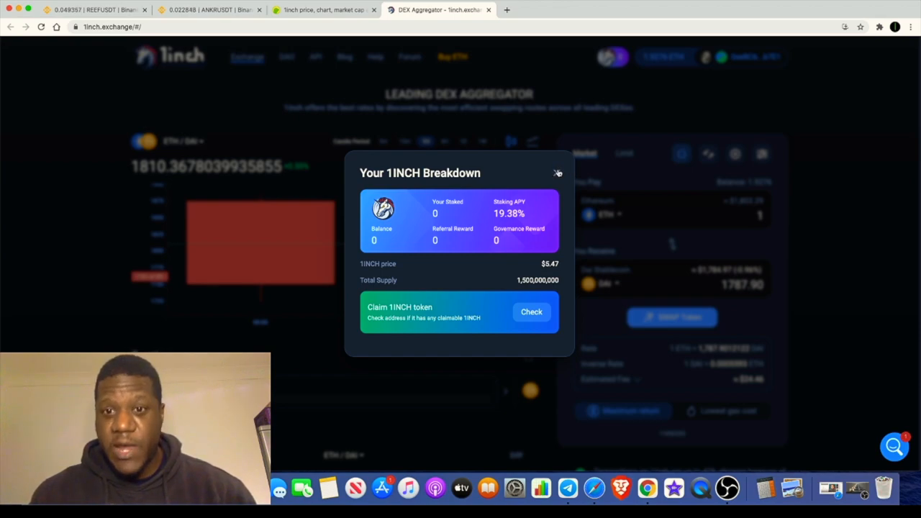
click(557, 172)
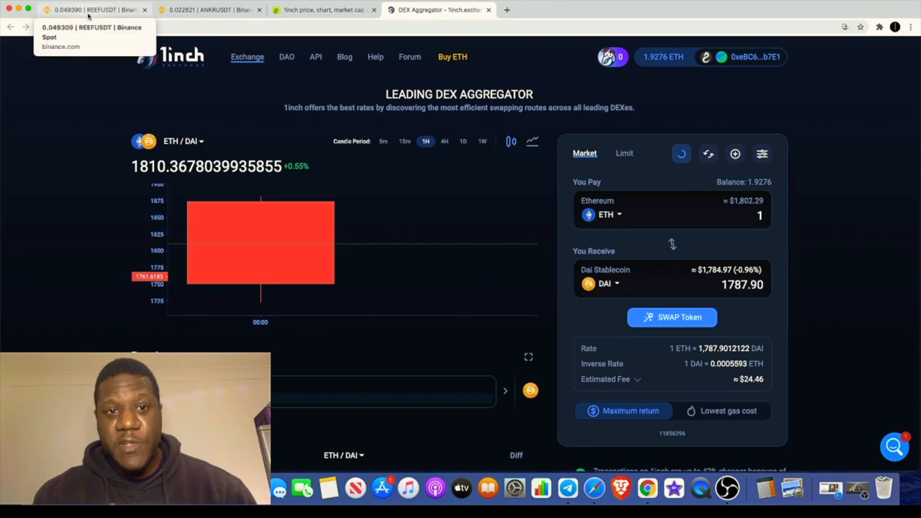
- Bring up the REEF/USDT Binance spot chart tab
click(94, 8)
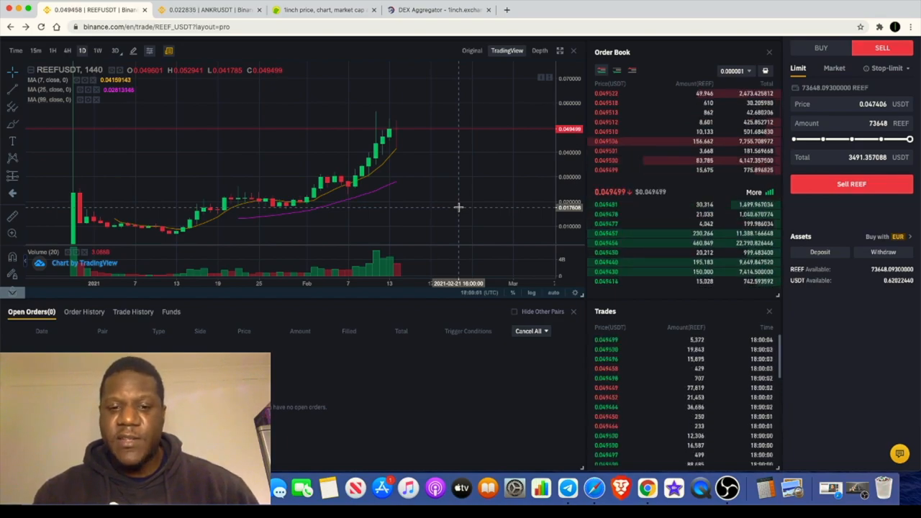
mouse_move(518, 144)
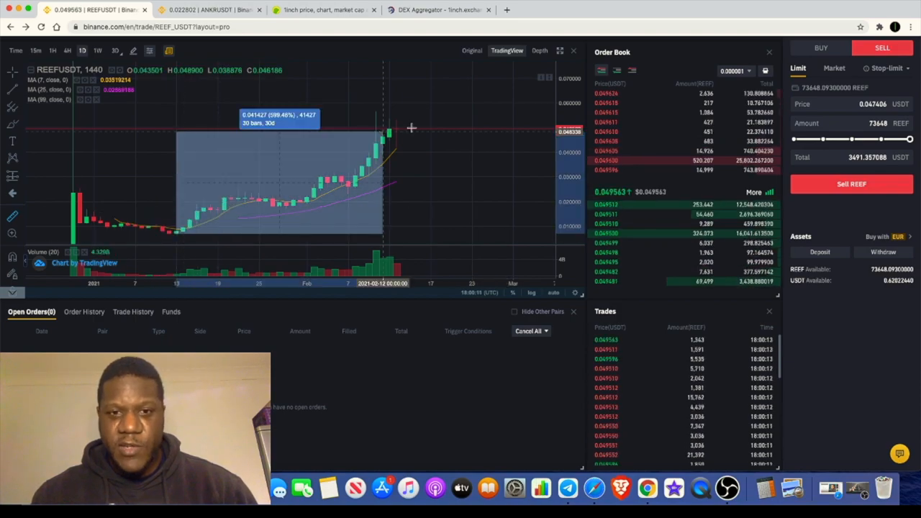
- Measure REEF/USDT's surge from an earlier daily candle to the latest one
drag(383, 128, 434, 113)
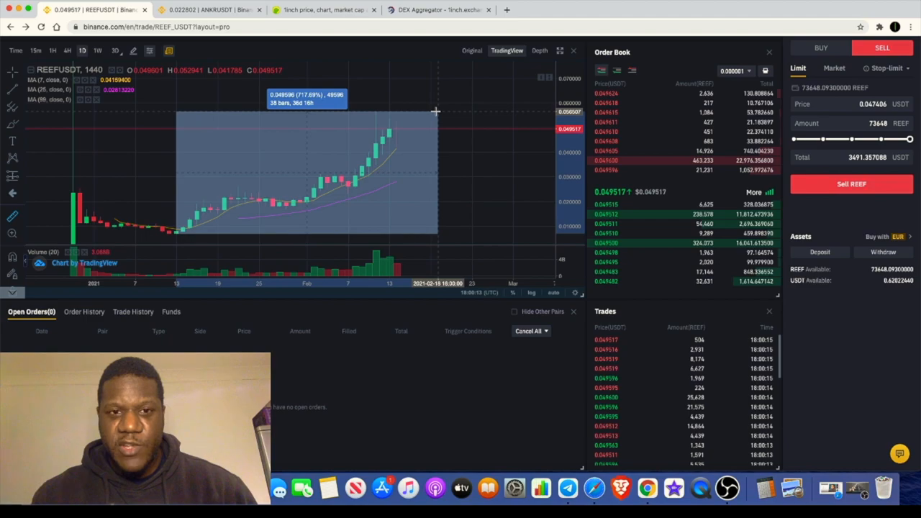
mouse_move(452, 173)
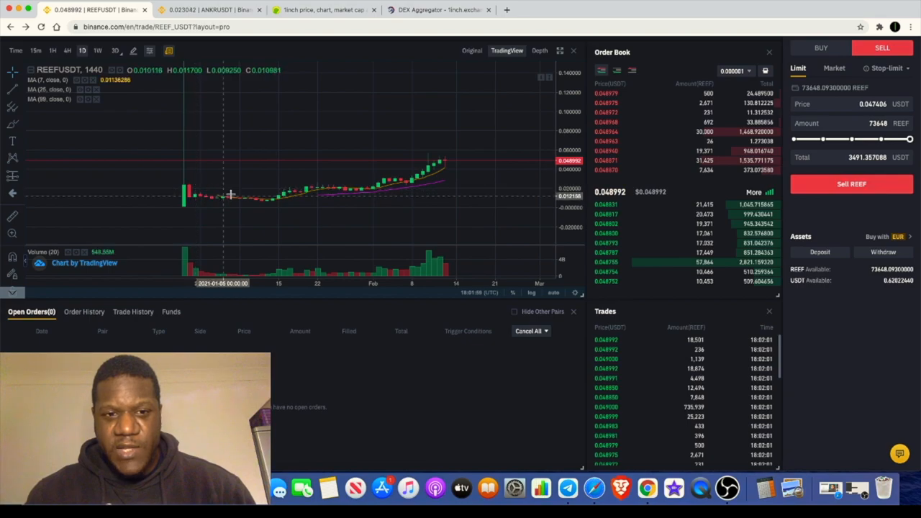
mouse_move(238, 200)
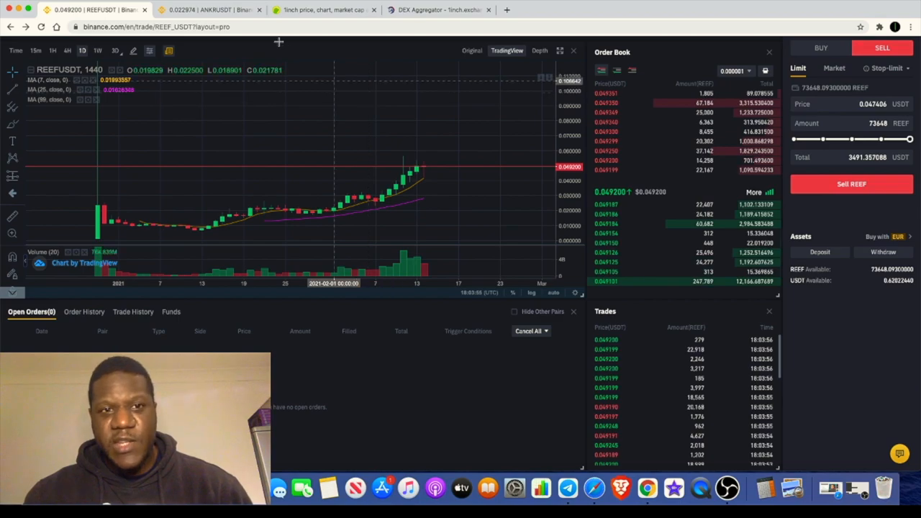
click(208, 9)
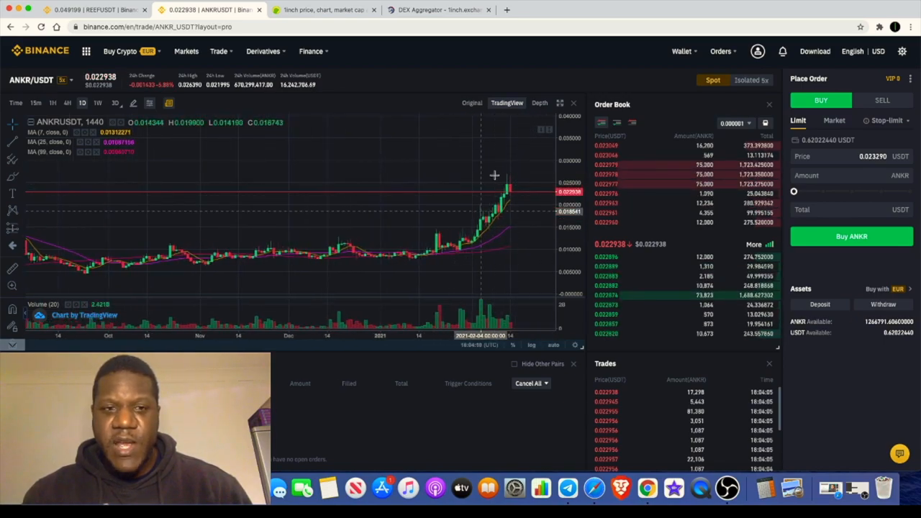
mouse_move(510, 170)
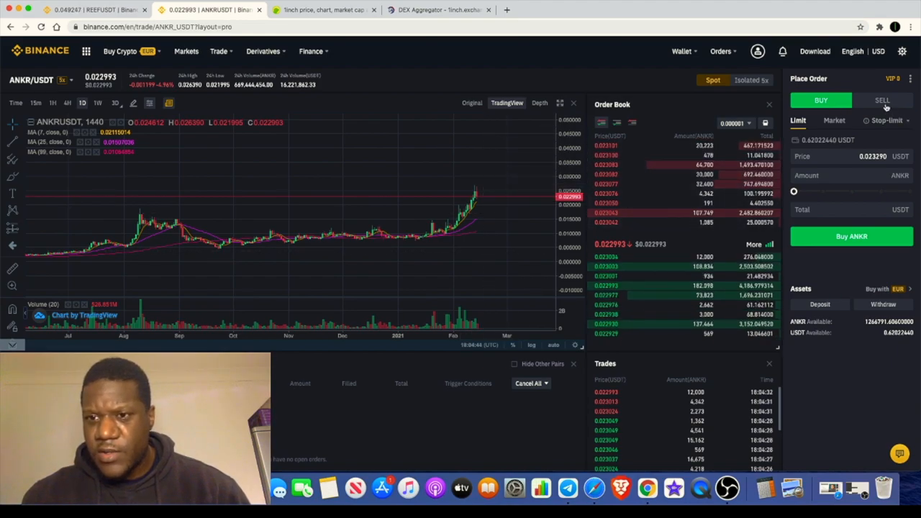
click(882, 101)
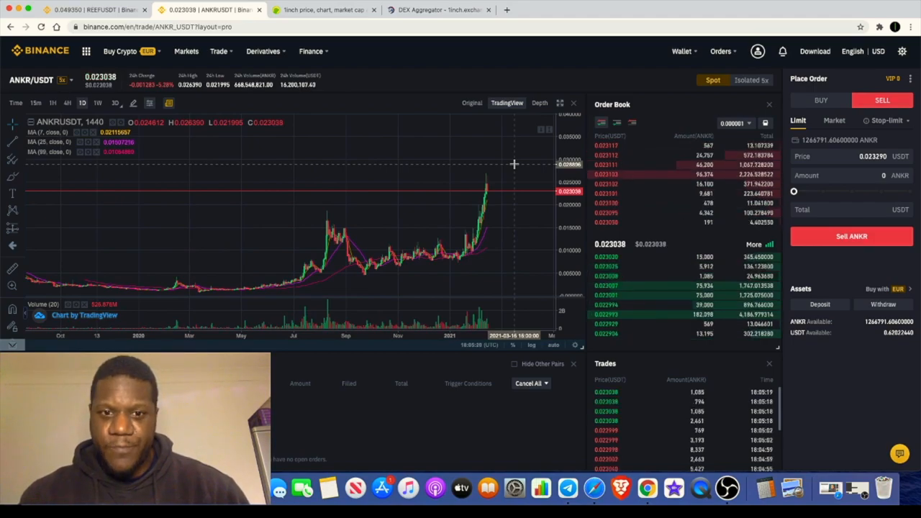
mouse_move(496, 162)
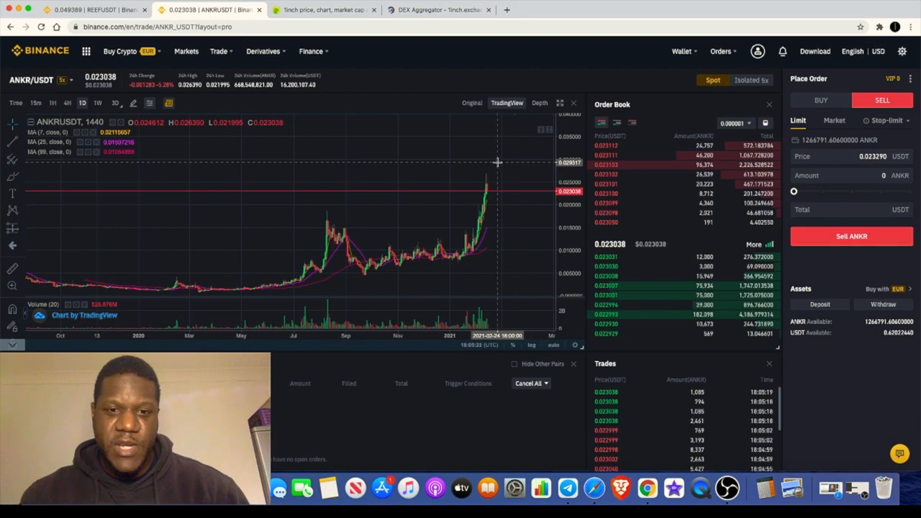